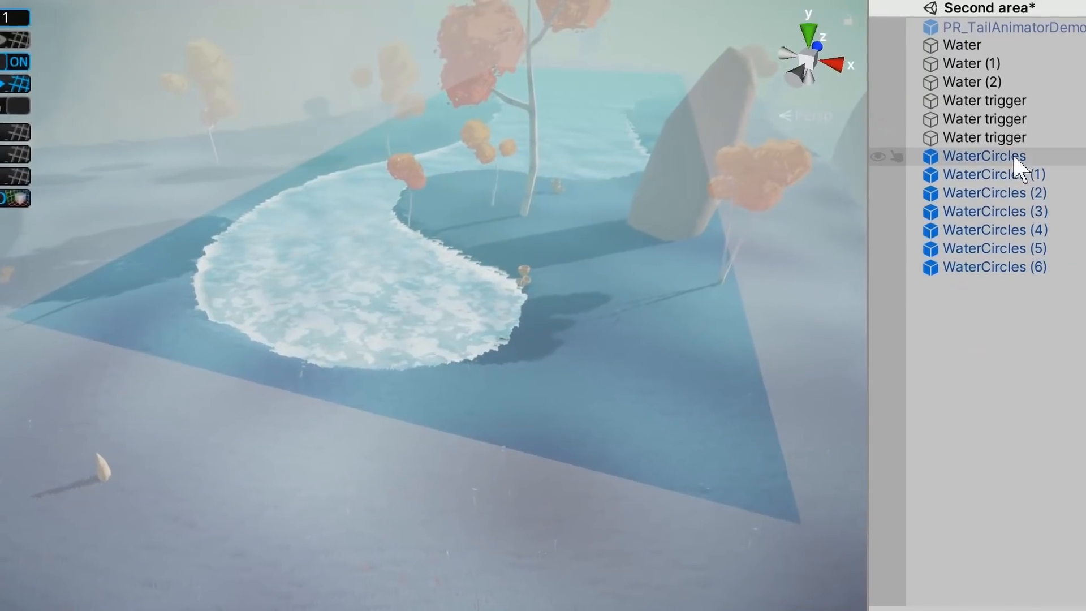
Step: Start Play mode and walk the player up to the tall tripod robot enemy
left_click(976, 148)
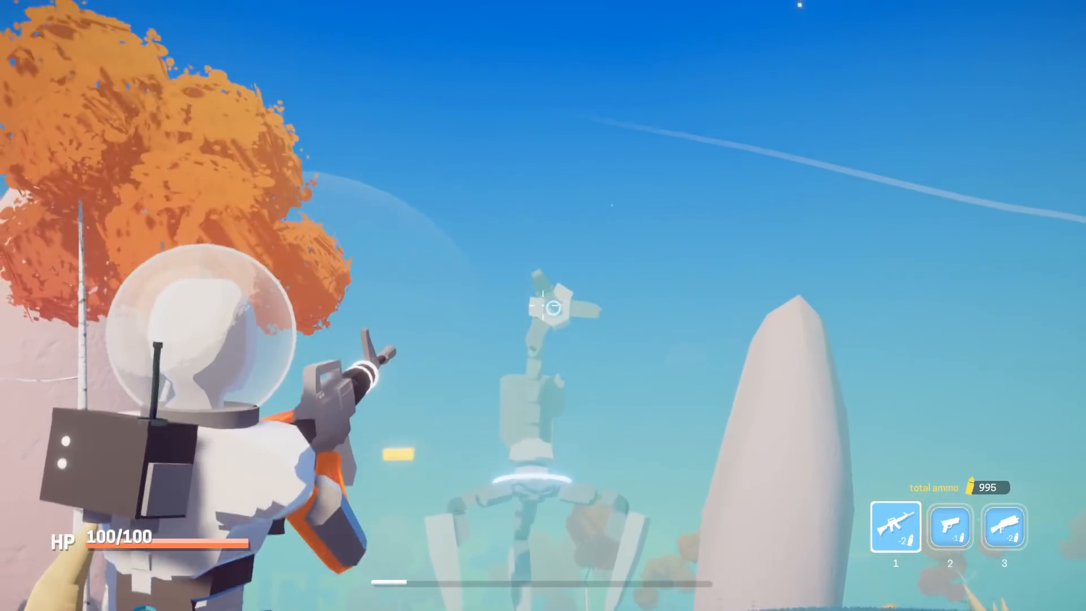
left_click(543, 304)
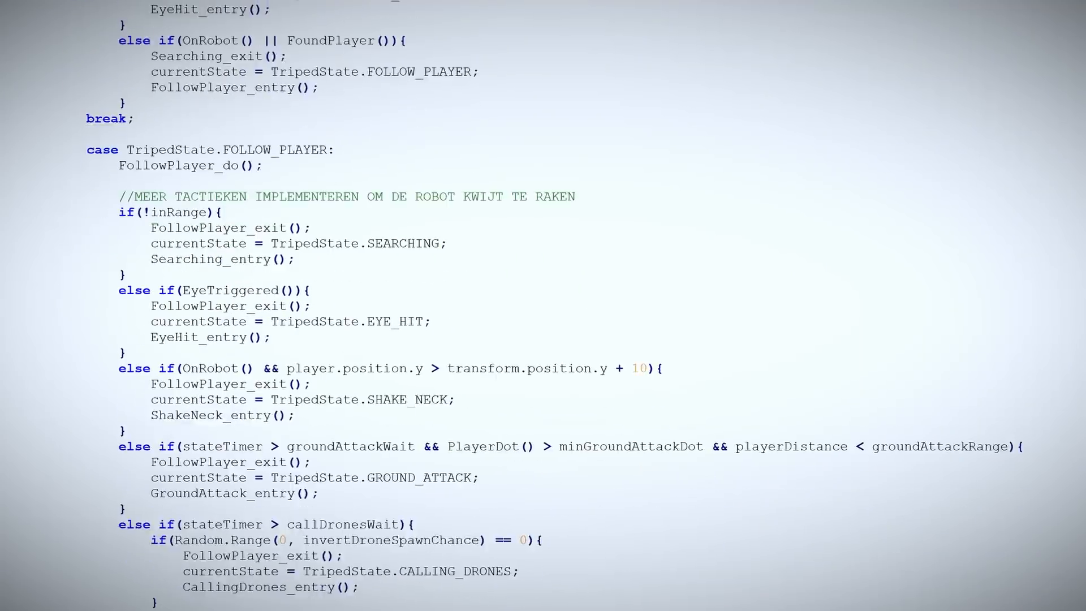
scroll("down", 3)
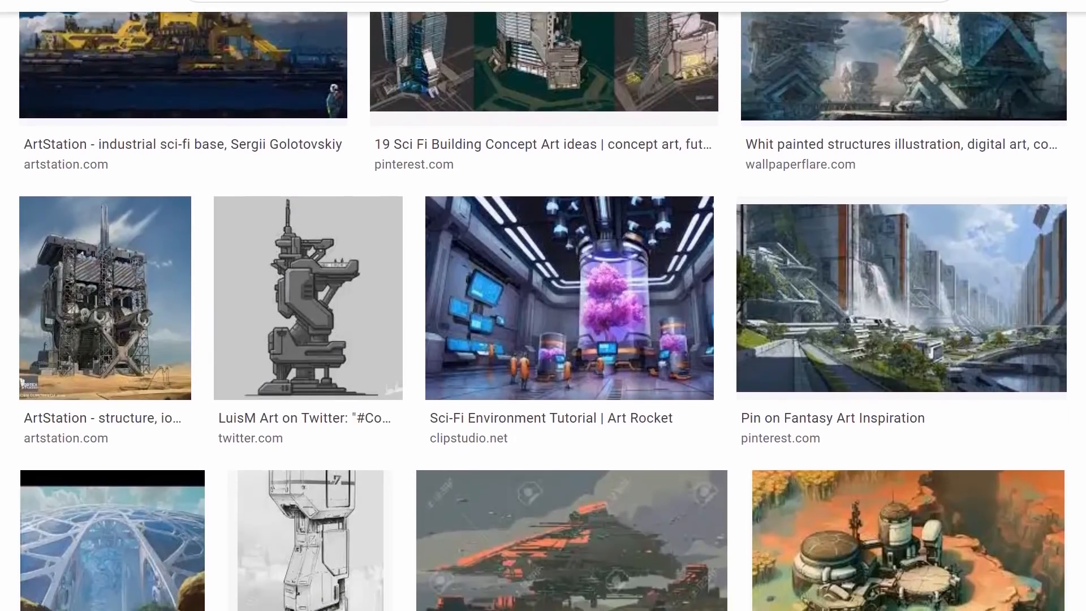
scroll("down", 3)
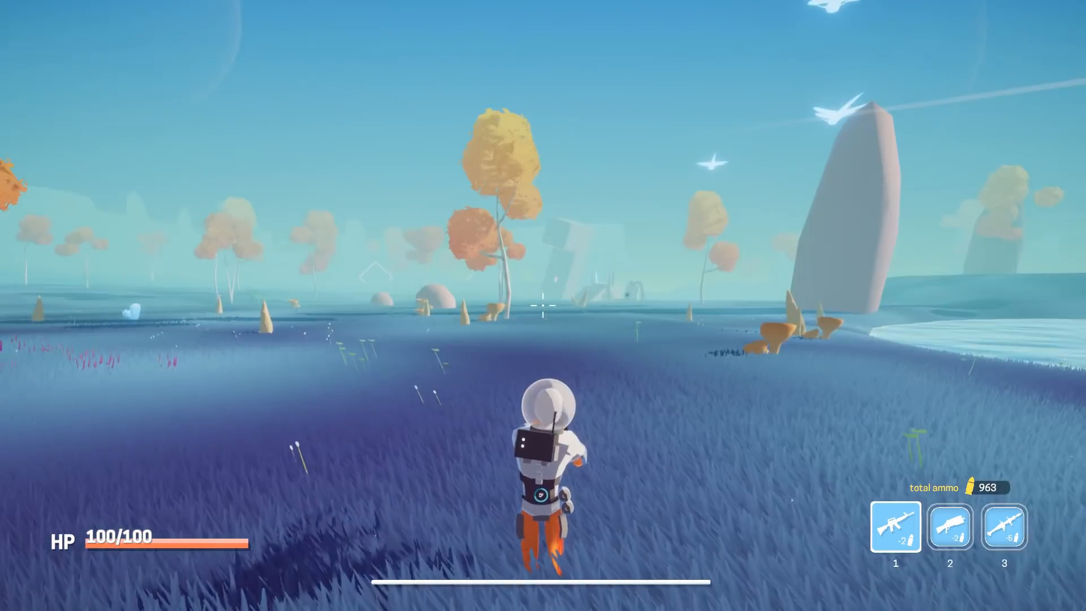
Step: Fire the rifle across the blue grass field, dropping ammo to 959
left_click(543, 304)
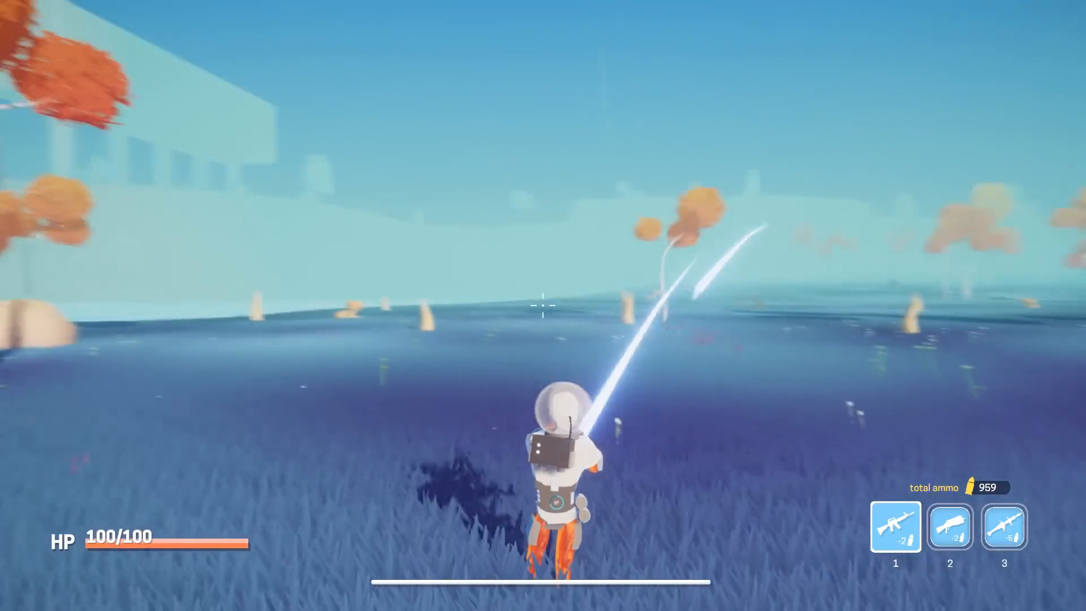